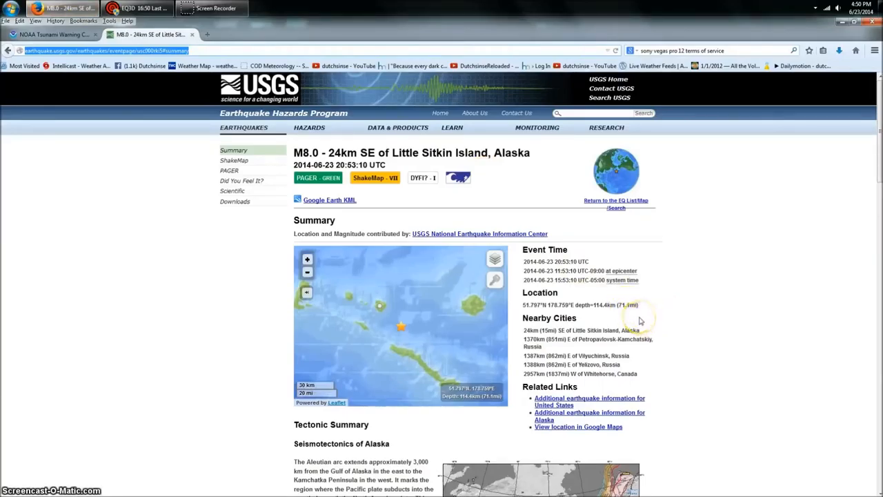
mouse_move(640, 321)
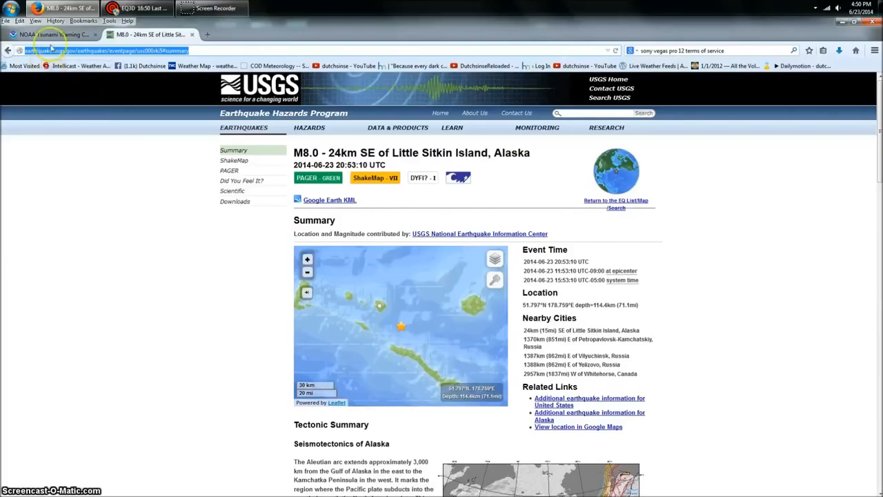
Switch to Tsunami.gov and open the Alaska tsunami warning bulletin.
left_click(52, 34)
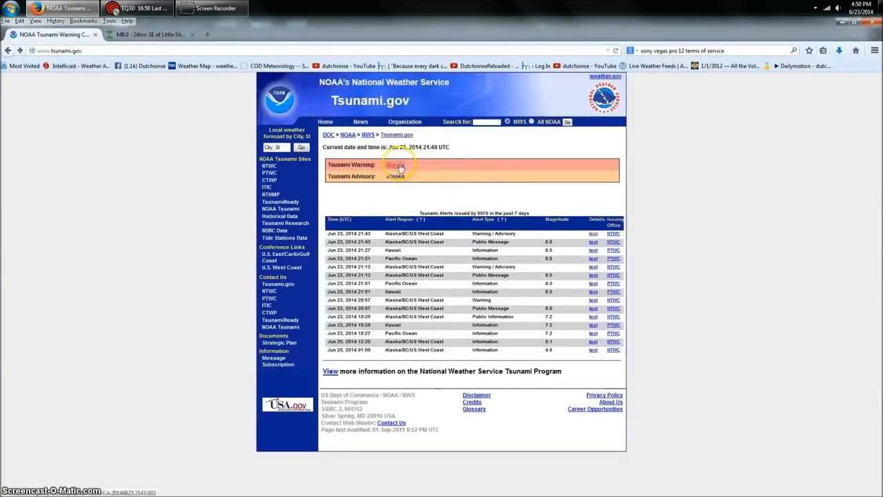
left_click(592, 242)
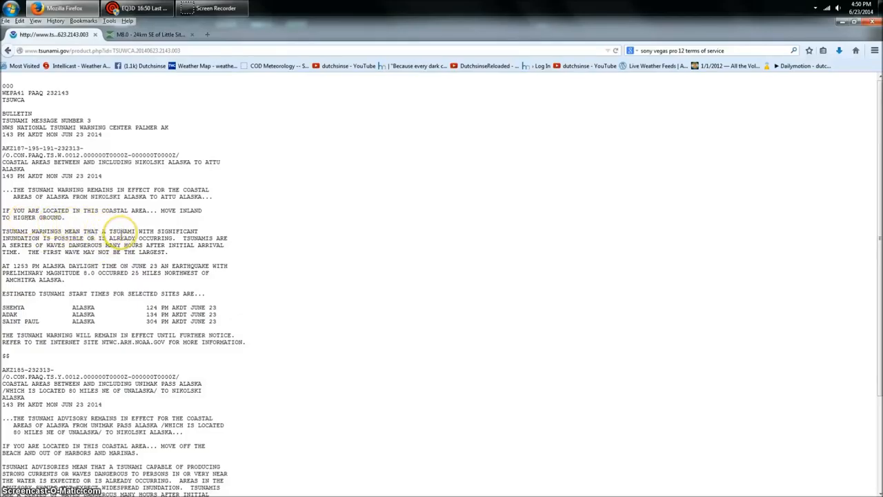
Scroll through the bulletin's estimated tsunami start times for Shemya, Adak and Saint Paul.
scroll("down", 3)
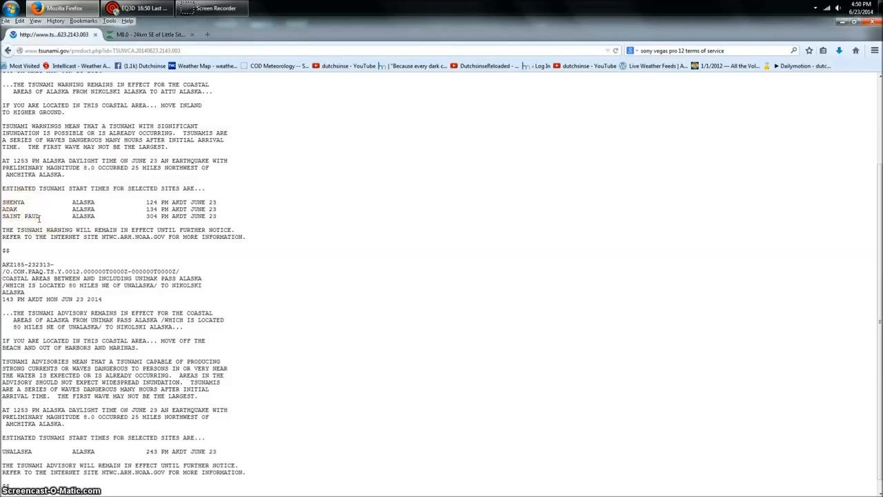
scroll("up", 3)
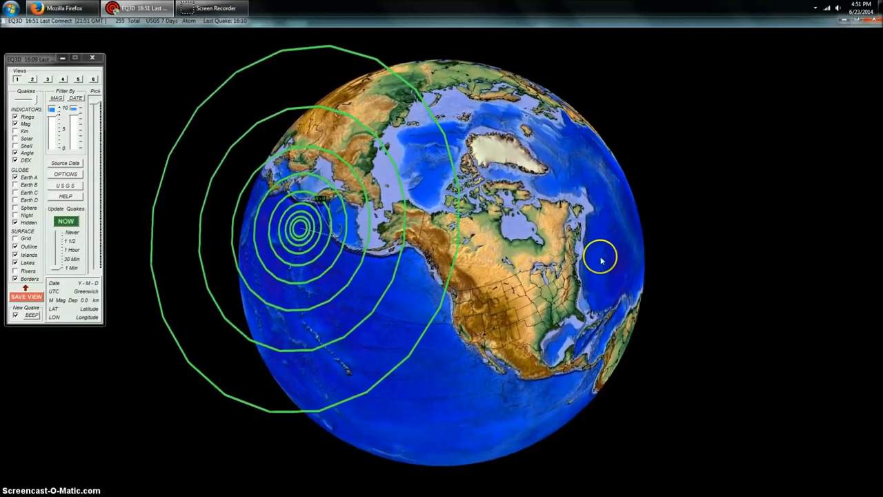
Rotate the EQ3D globe to look around the Aleutian earthquake rings.
left_click_drag(601, 259, 462, 236)
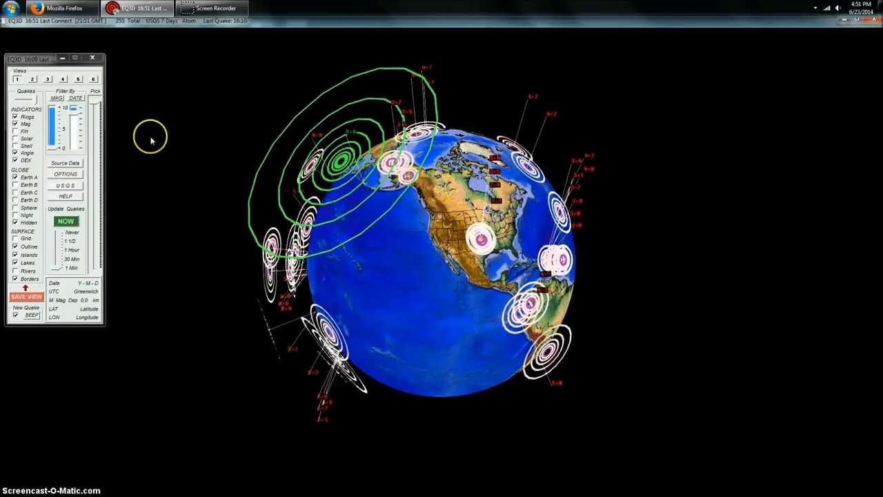
mouse_move(414, 207)
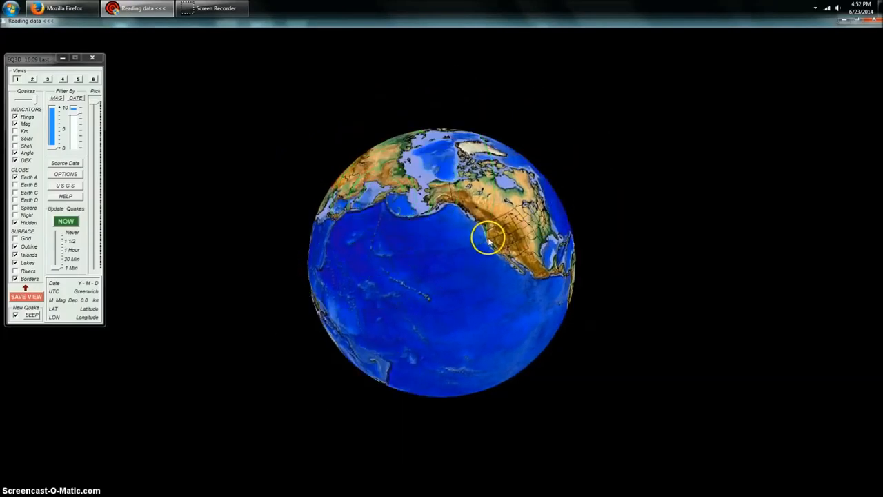
Click the reloaded globe to view the refreshed Aleutian rings and worldwide quake markers.
left_click(65, 221)
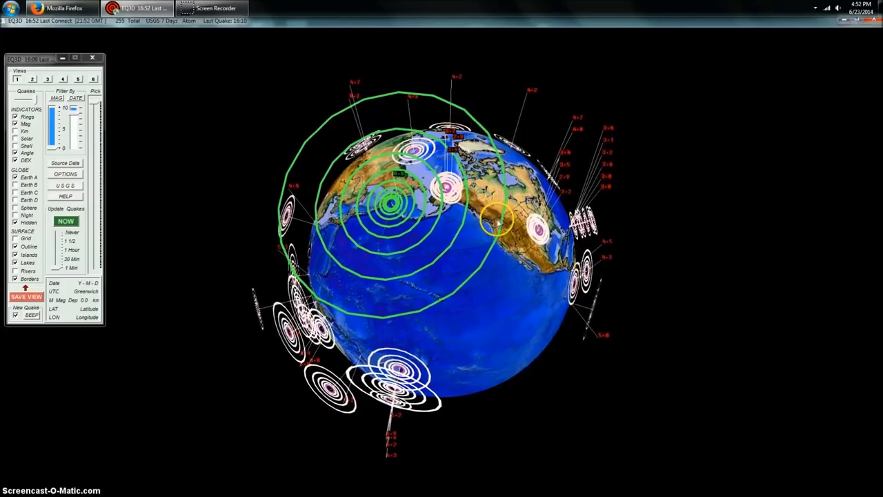